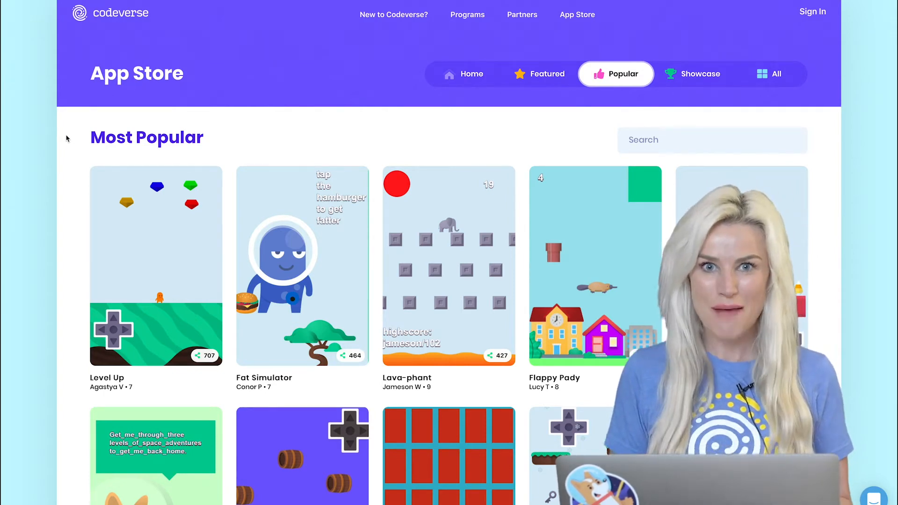
- Browse the Popular apps, then switch to the All tab and scroll through the full app grid
{"action": "scroll", "scroll_direction": "down", "scroll_amount": 3}
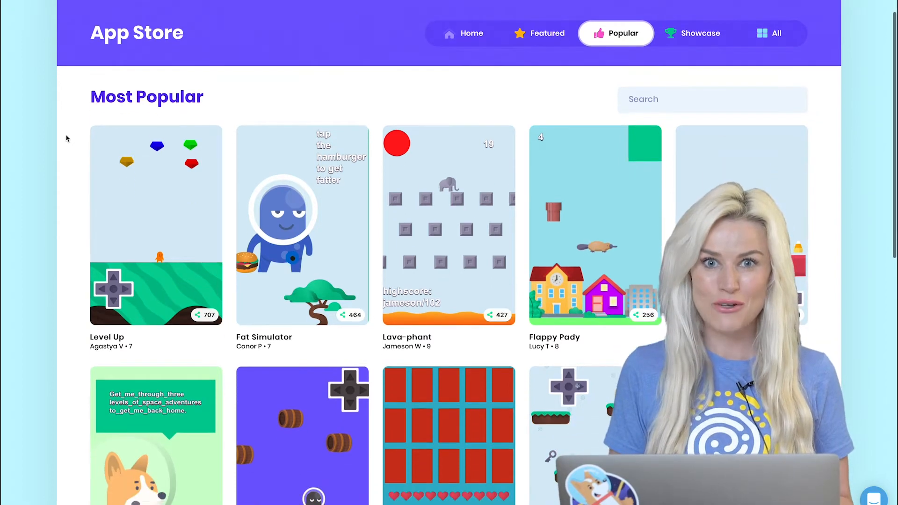
{"action": "scroll", "scroll_direction": "down", "scroll_amount": 3}
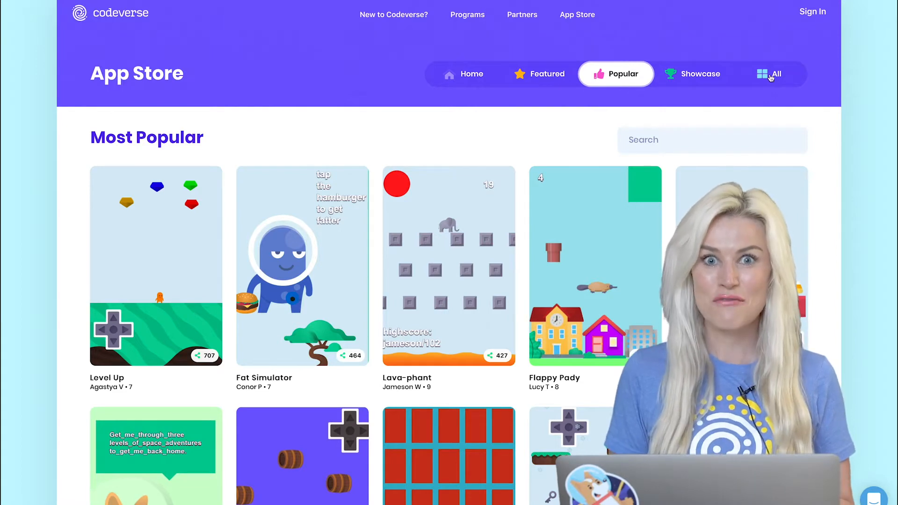
{"action": "left_click", "coordinate": [769, 73]}
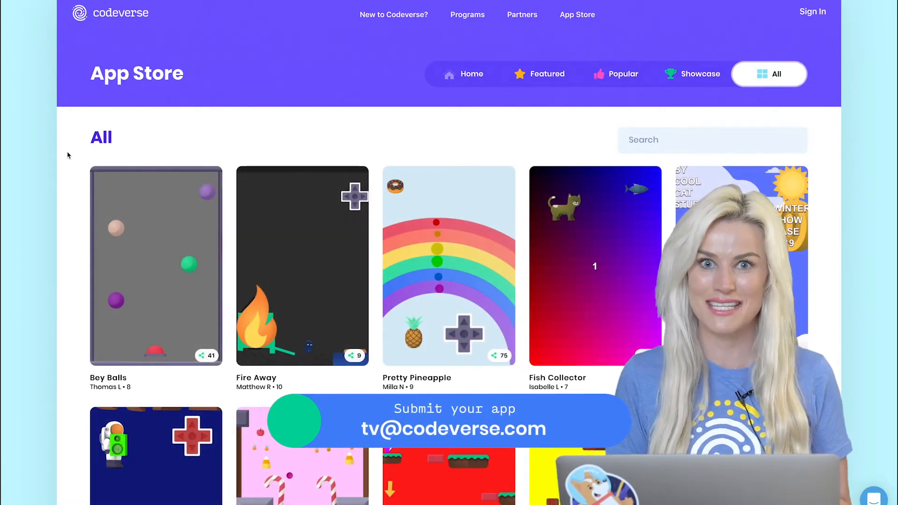
{"action": "scroll", "scroll_direction": "down", "scroll_amount": 3}
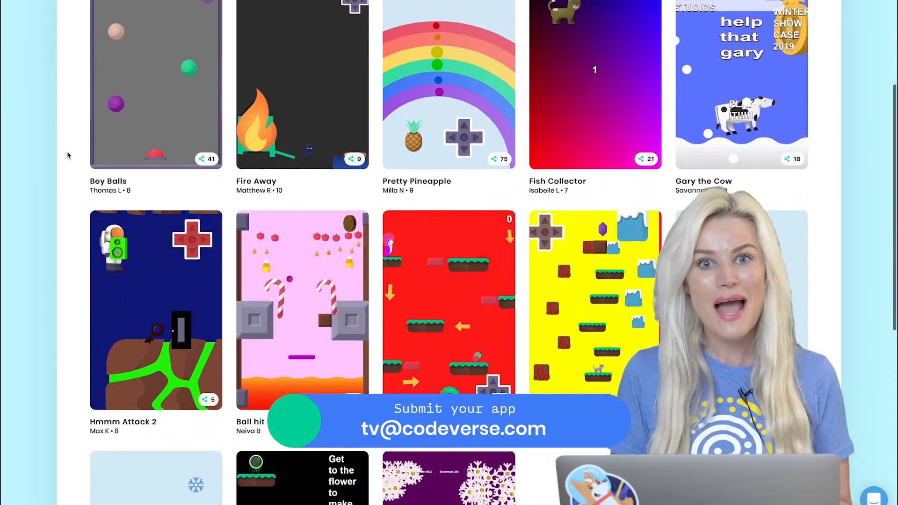
{"action": "scroll", "scroll_direction": "down", "scroll_amount": 3}
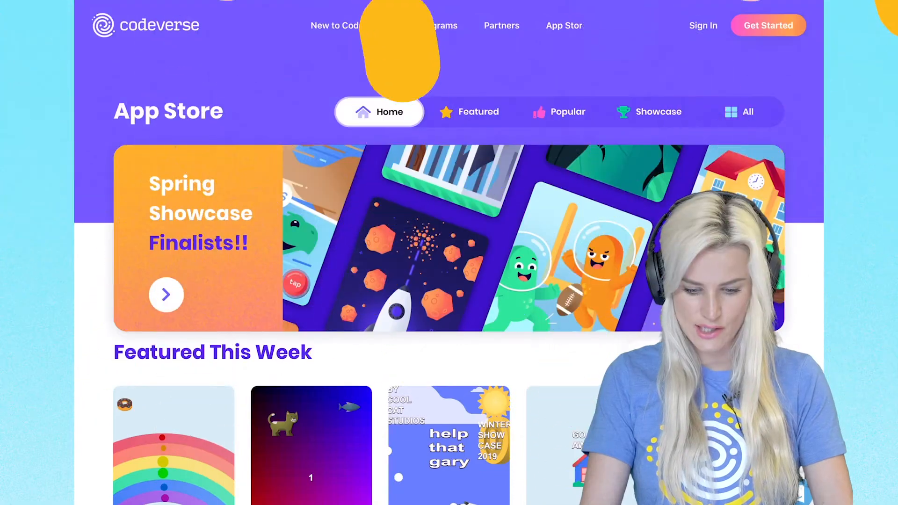
- Scroll down the Home page through the Featured This Week apps
{"action": "scroll", "scroll_direction": "down", "scroll_amount": 3}
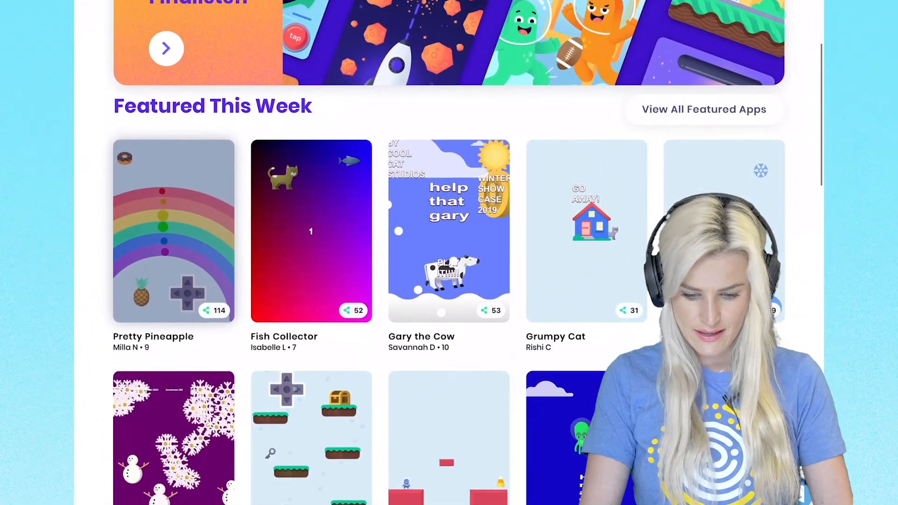
{"action": "scroll", "scroll_direction": "down", "scroll_amount": 3}
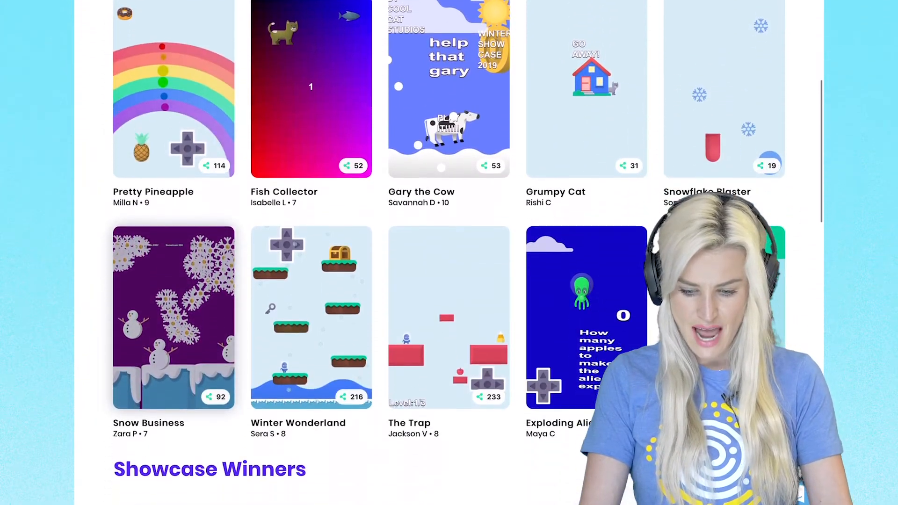
{"action": "scroll", "scroll_direction": "down", "scroll_amount": 3}
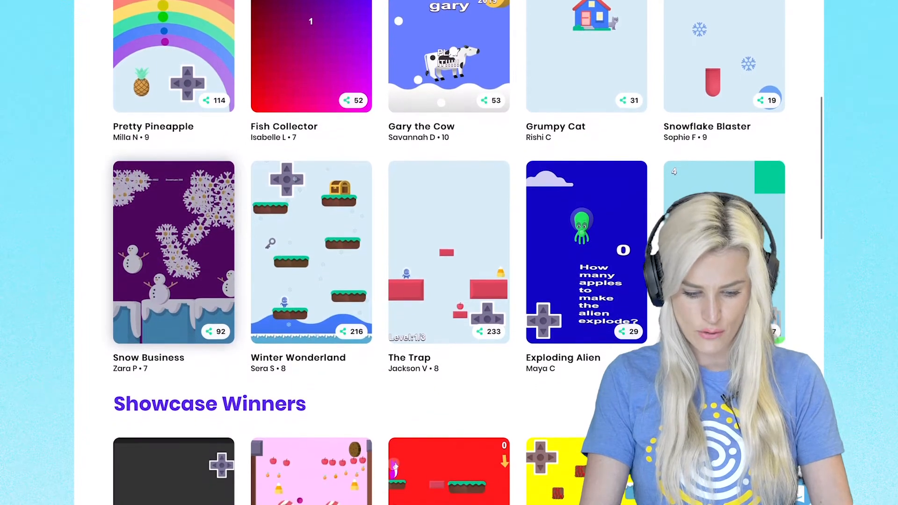
{"action": "scroll", "scroll_direction": "down", "scroll_amount": 3}
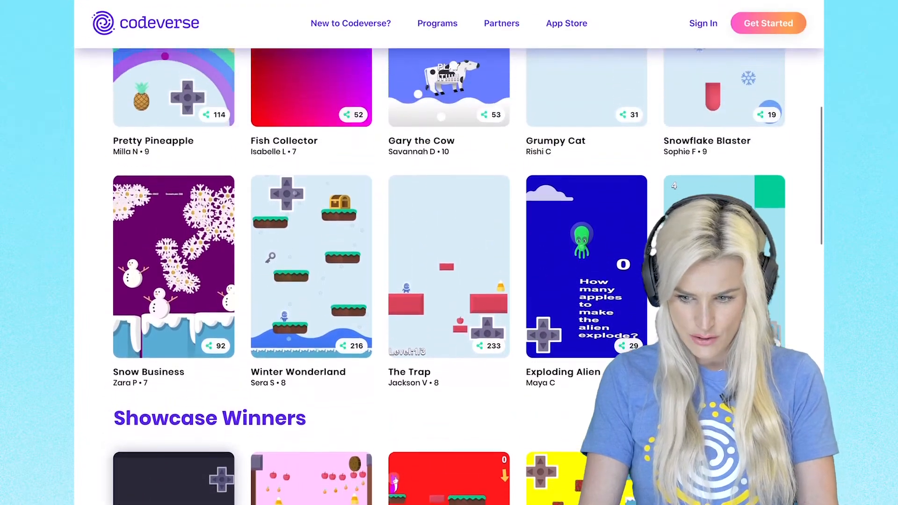
{"action": "scroll", "scroll_direction": "down", "scroll_amount": 3}
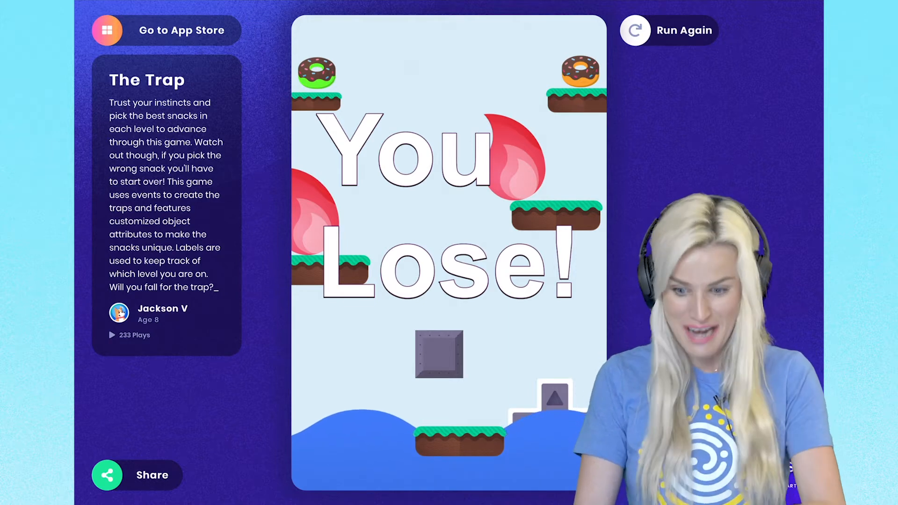
{"action": "left_click", "coordinate": [668, 30]}
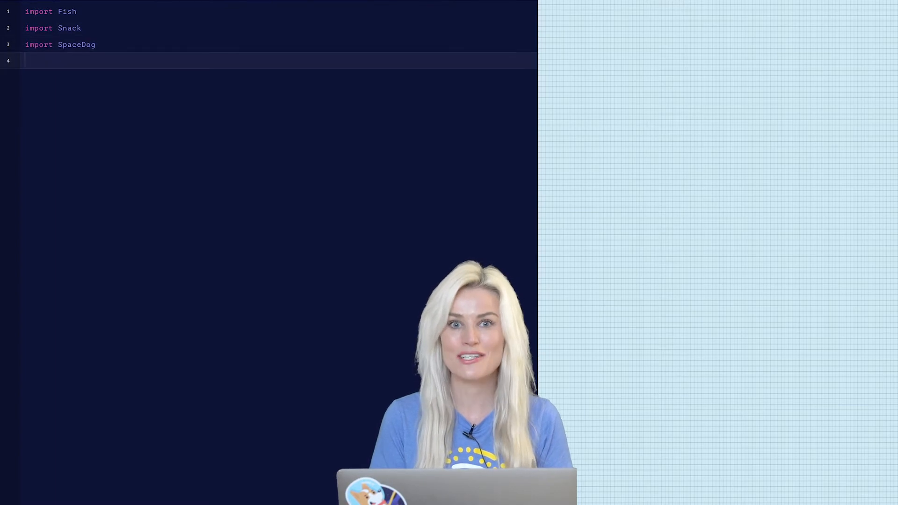
- Declare var spacedog = new SpaceDog(50, 90) on a new line below the imports
{"action": "key", "text": "Enter"}
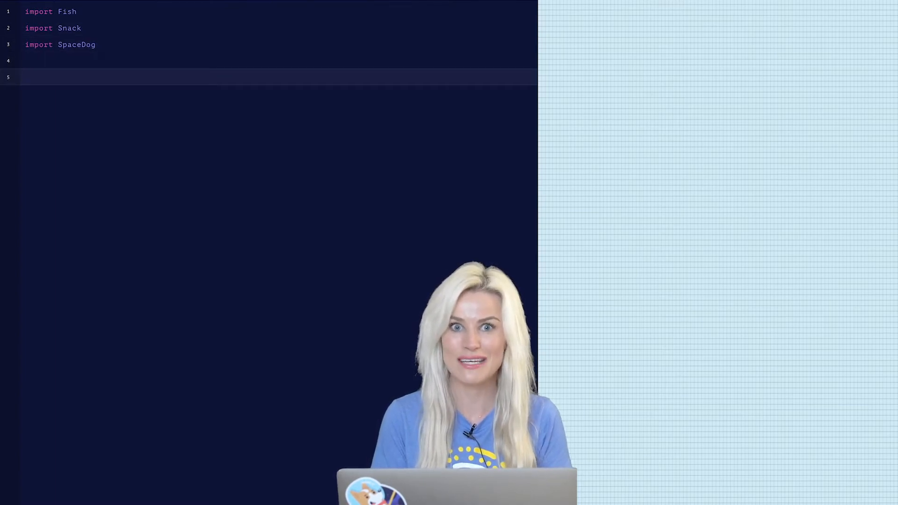
{"action": "type", "text": "var name = value"}
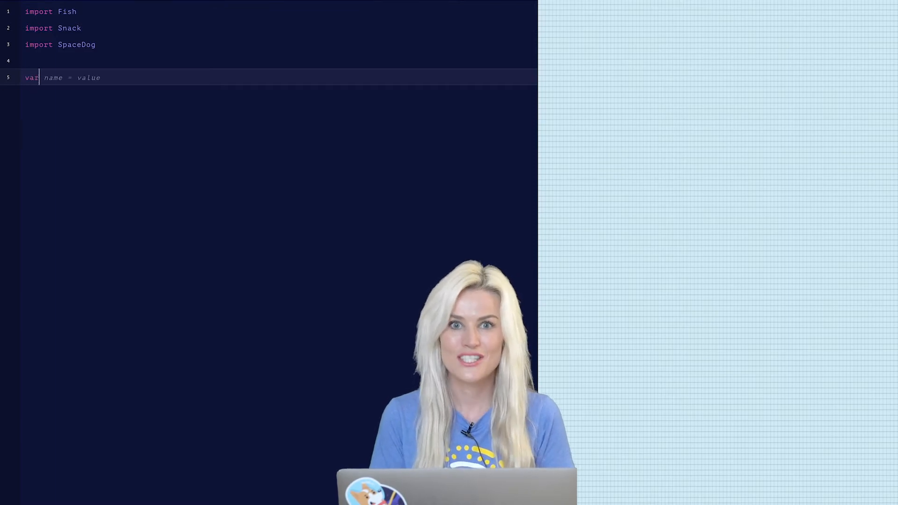
{"action": "type", "text": "spacedog = new SpaceDog(left, top"}
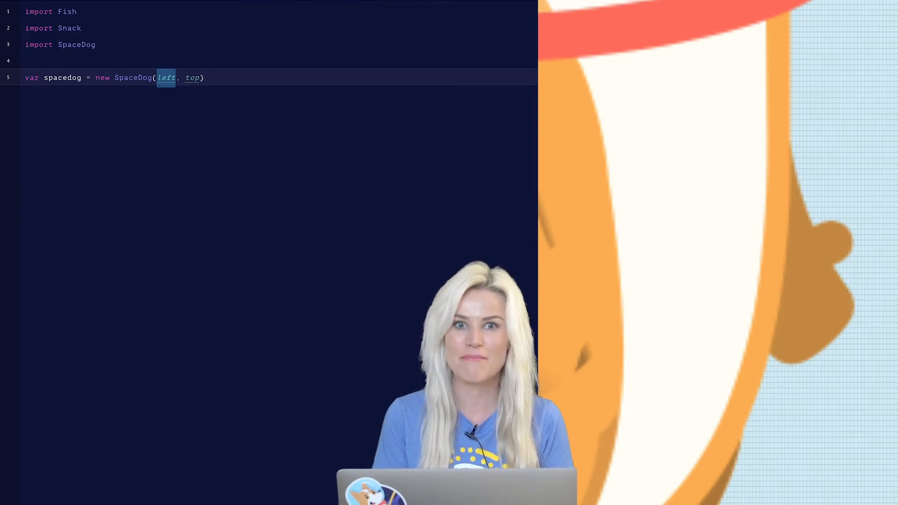
{"action": "type", "text": "50"}
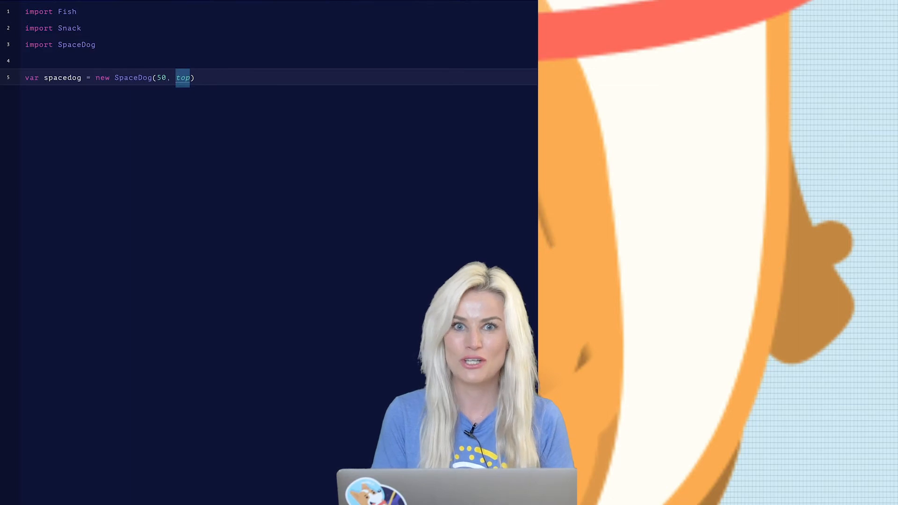
{"action": "type", "text": "90"}
{"action": "type", "text": "spacedog.setFixed(tru"}
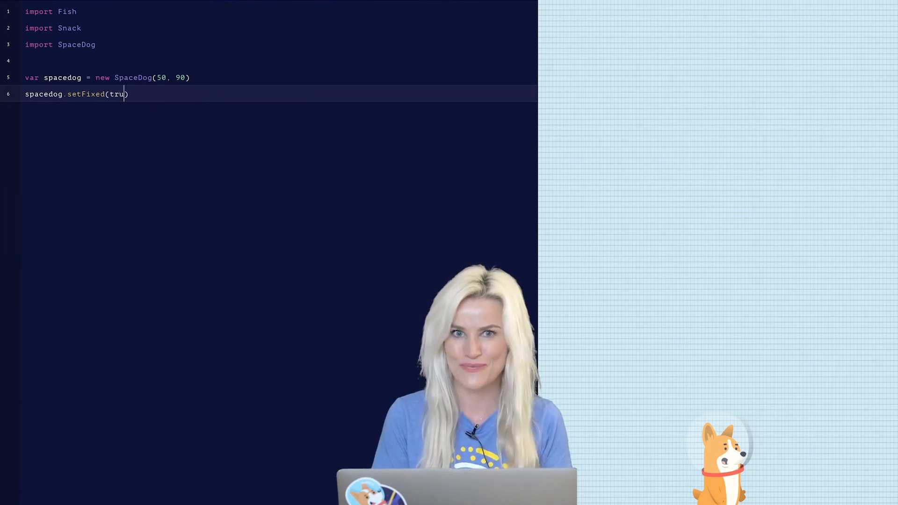
- Finish the spacedog.setFixed(true) line so the dog stays in place
{"action": "type", "text": "e"}
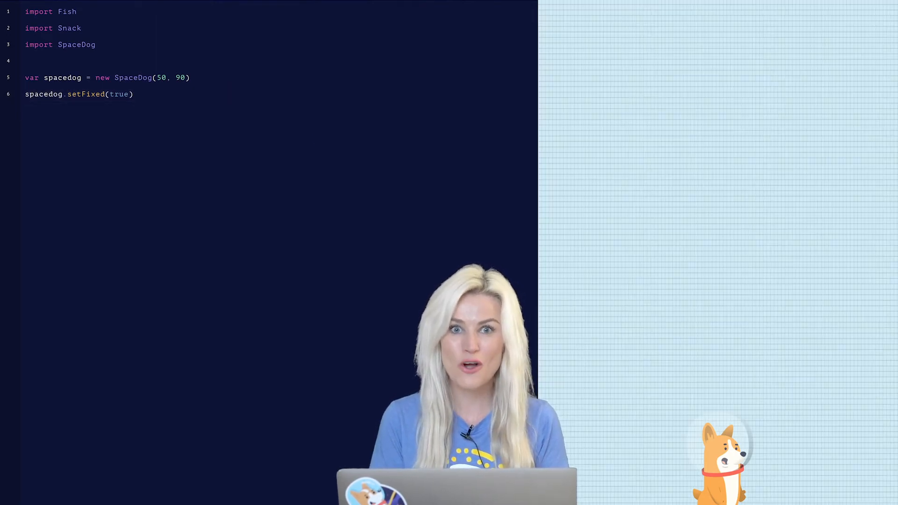
- Add spacedog.setSize(400) and spacedog.hideHelmet() to enlarge the dog and remove its helmet
{"action": "type", "text": "spacedog.setSize"}
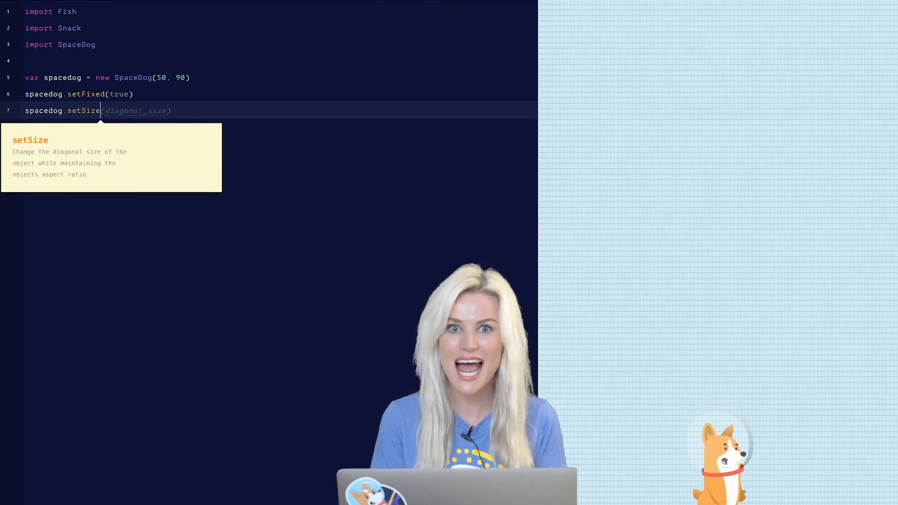
{"action": "type", "text": "400)"}
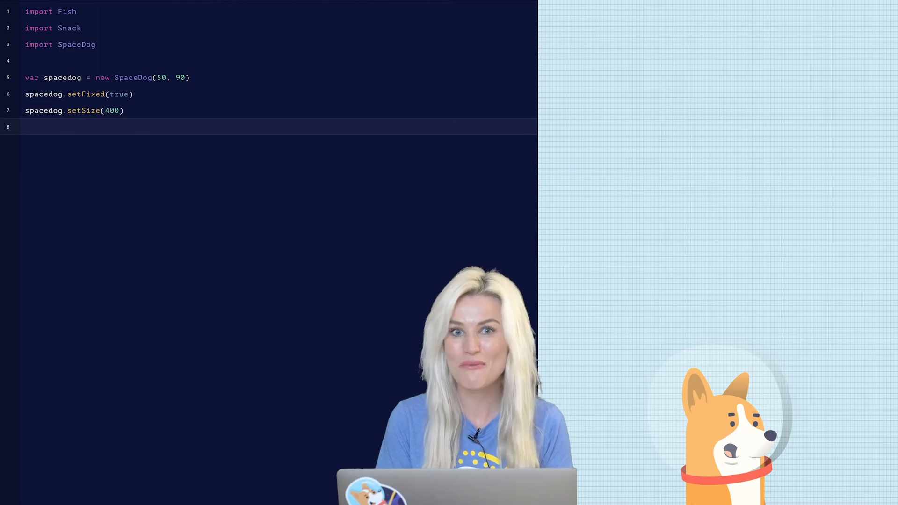
{"action": "type", "text": "spacedog"}
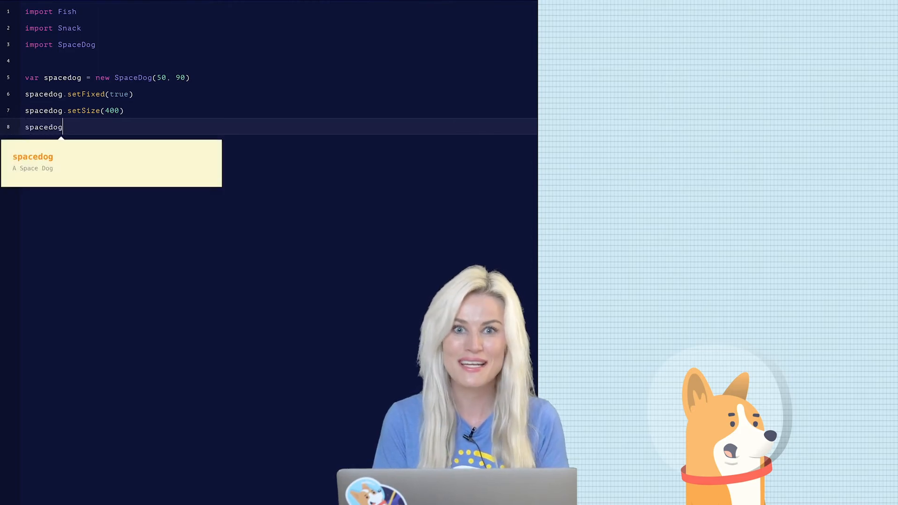
{"action": "type", "text": ".hideHelmet()"}
{"action": "type", "text": "var"}
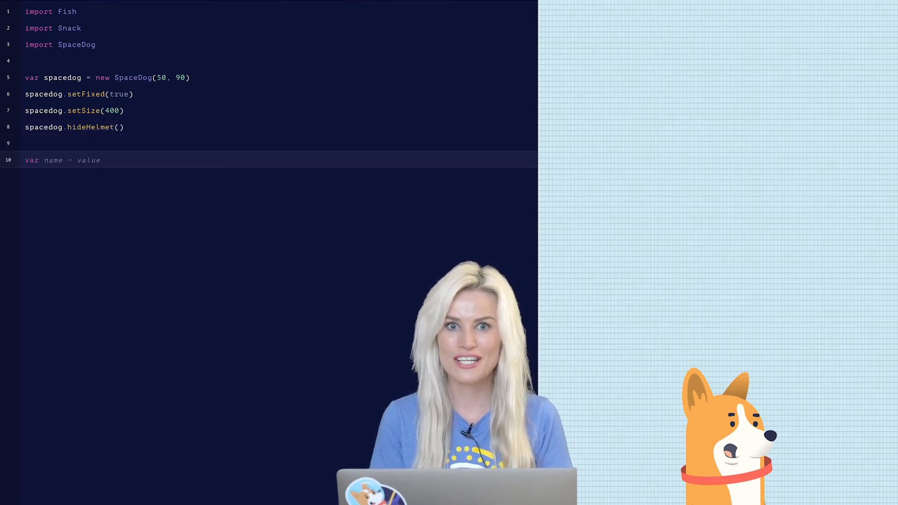
- Create goodsnack = new Snack(20, 50), set it draggable and size it to 100
{"action": "type", "text": "goodsnack"}
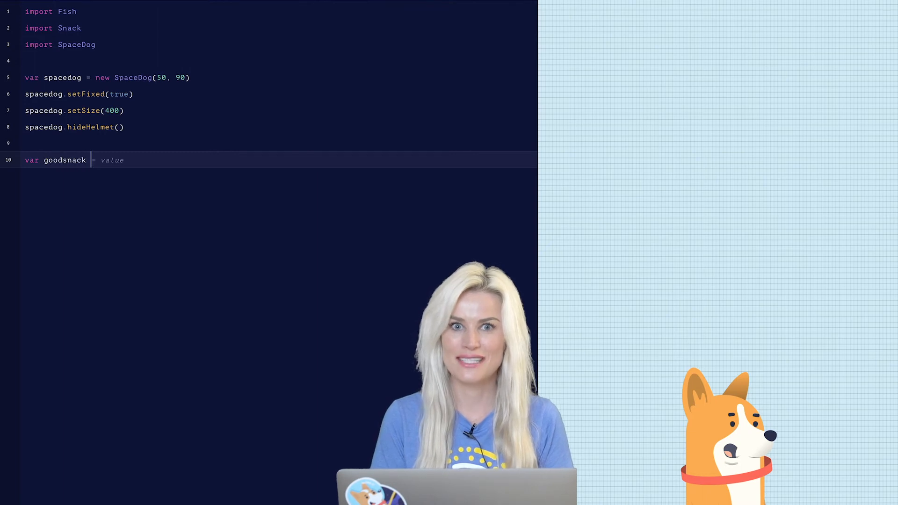
{"action": "type", "text": "= new Snack(left, top"}
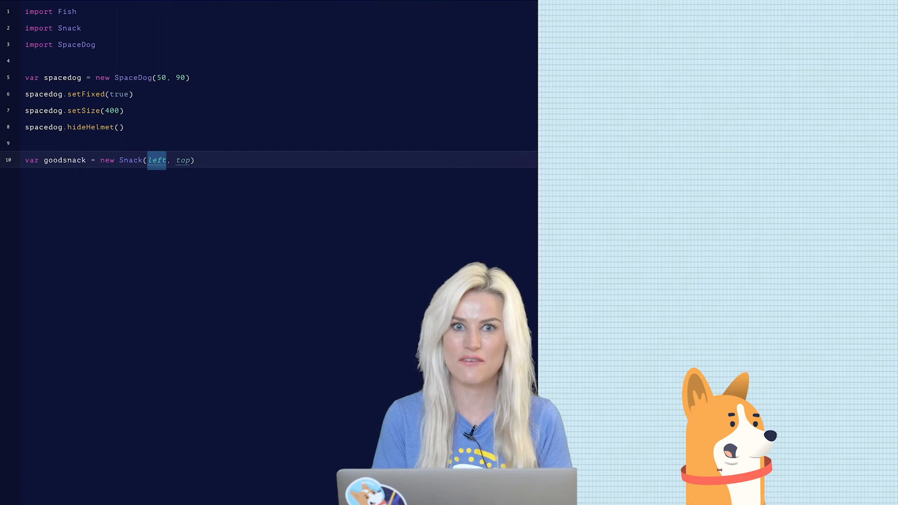
{"action": "type", "text": "20"}
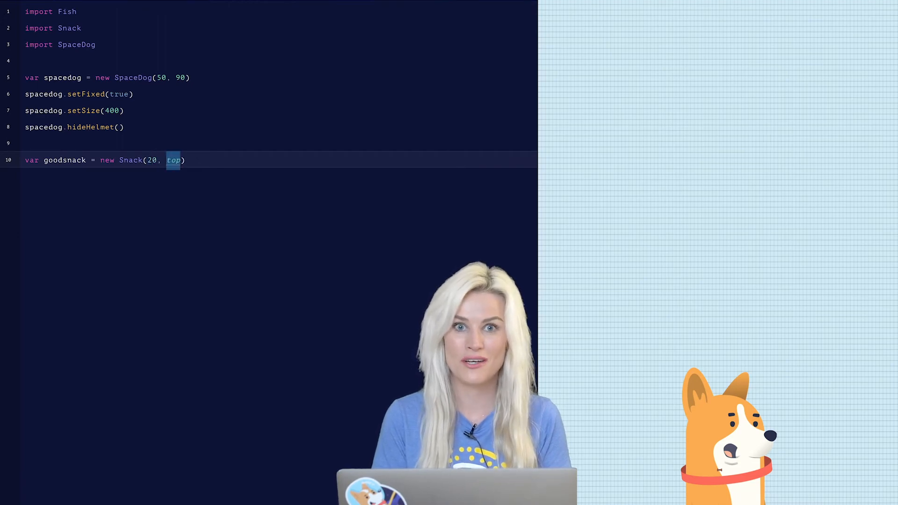
{"action": "type", "text": "50"}
{"action": "type", "text": "goodsnack.setDrag"}
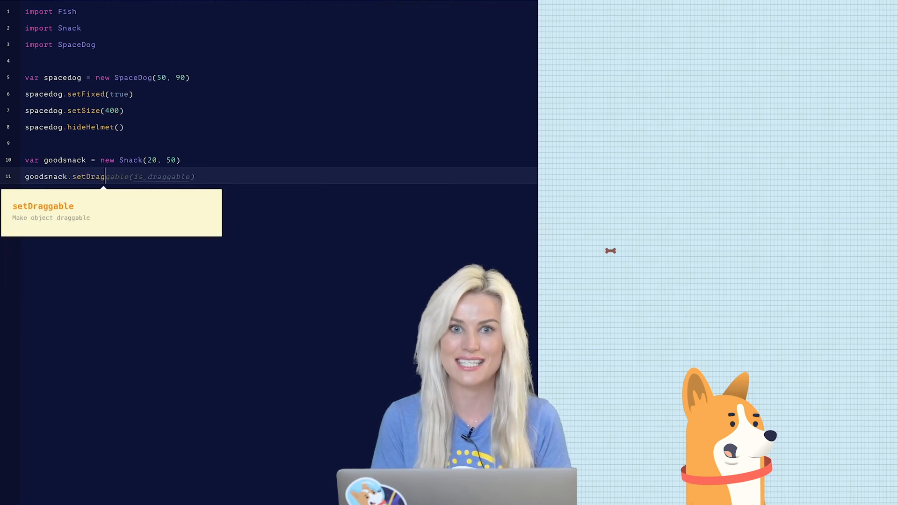
{"action": "type", "text": "tru)"}
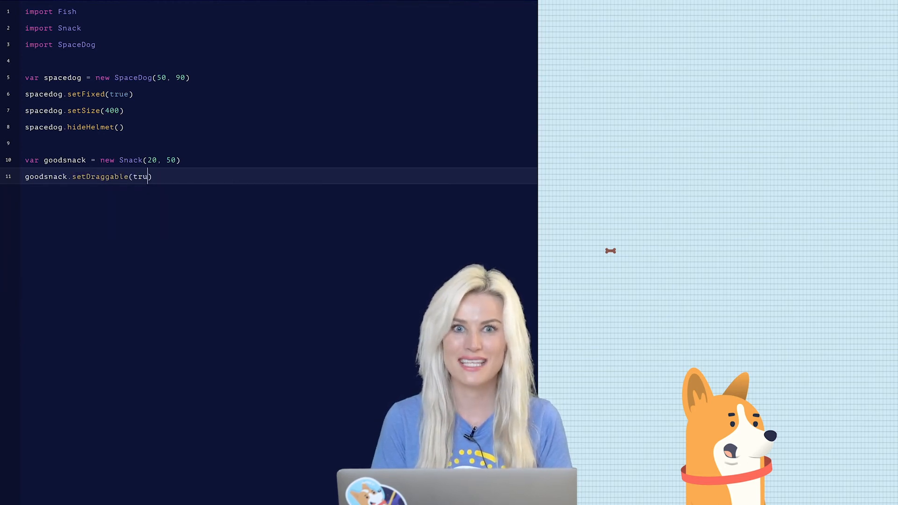
{"action": "type", "text": "goodsnack.setSize"}
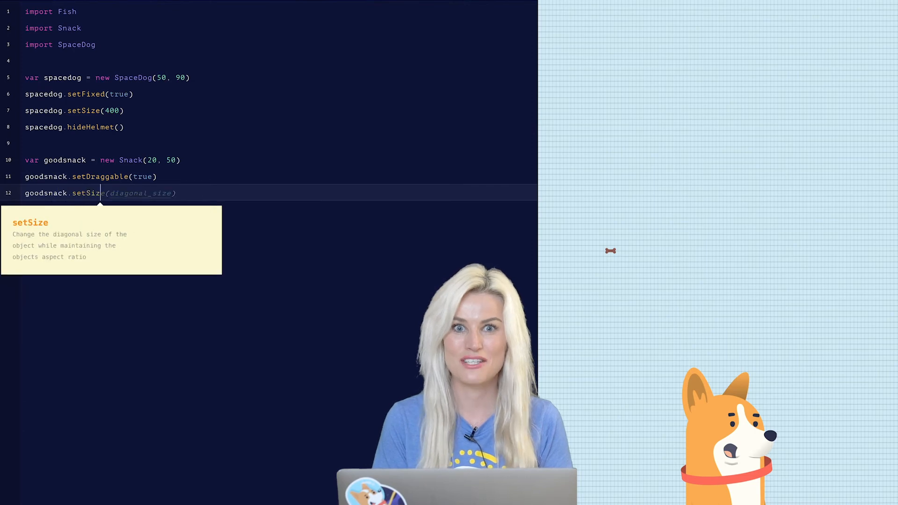
{"action": "type", "text": "100)"}
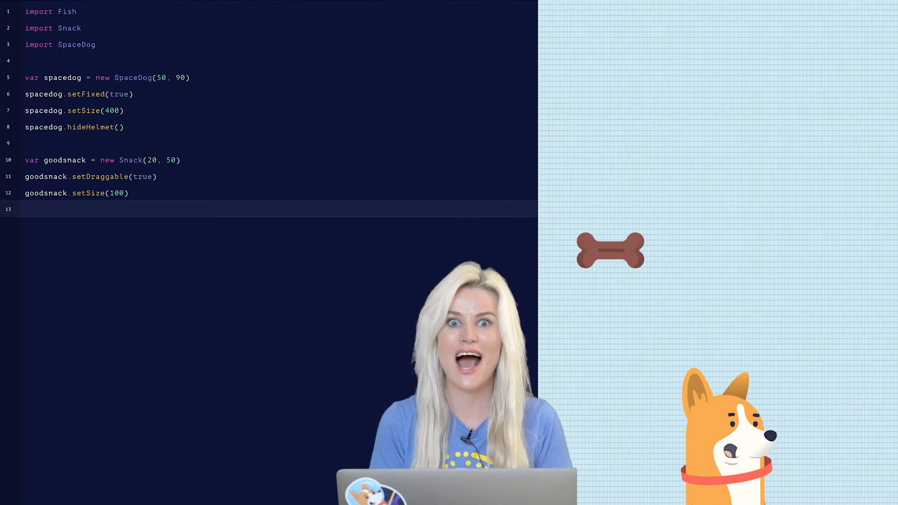
- Create var badsnack = new Fish(80, 50), set it draggable with fin type "Spikey"
{"action": "type", "text": "var"}
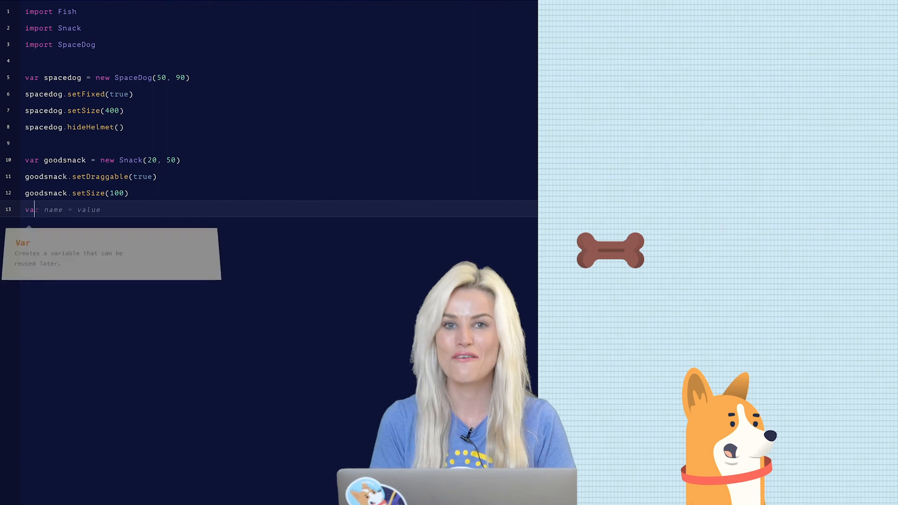
{"action": "type", "text": "badsnack = new Fish(left, top"}
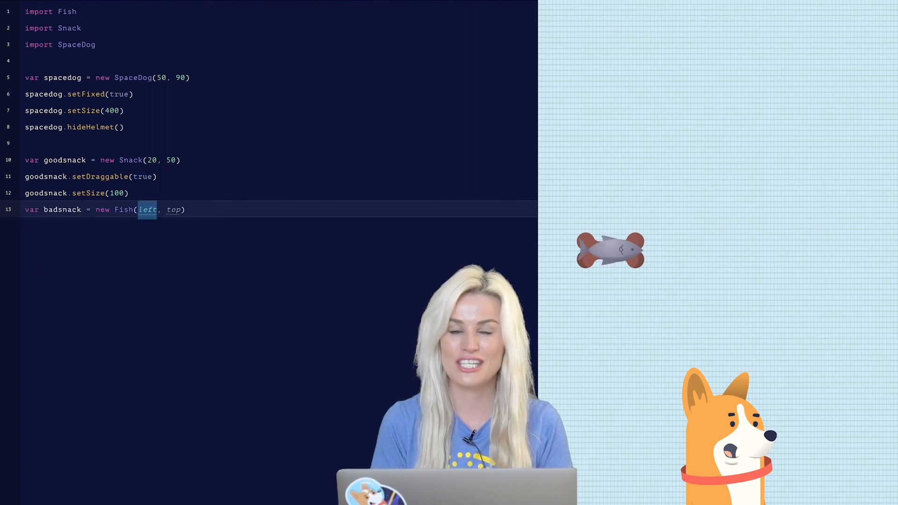
{"action": "type", "text": "80"}
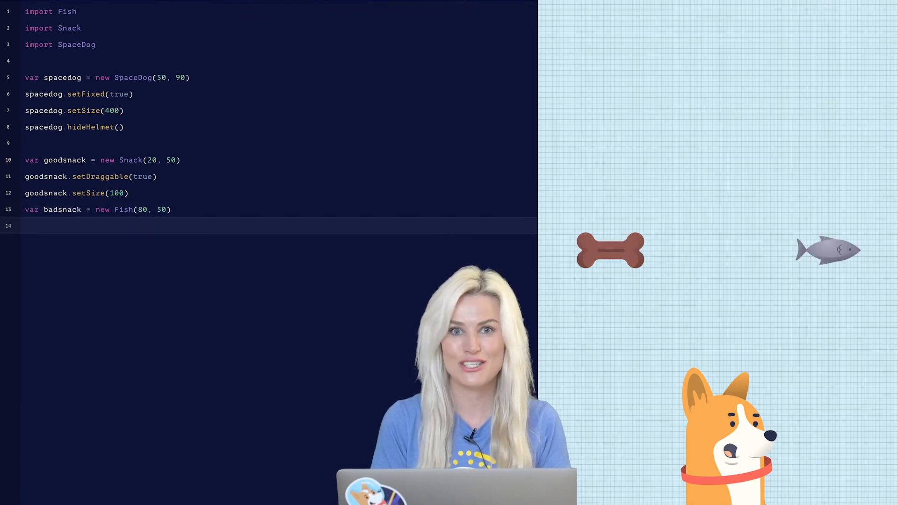
{"action": "type", "text": "badsnack.setDrag"}
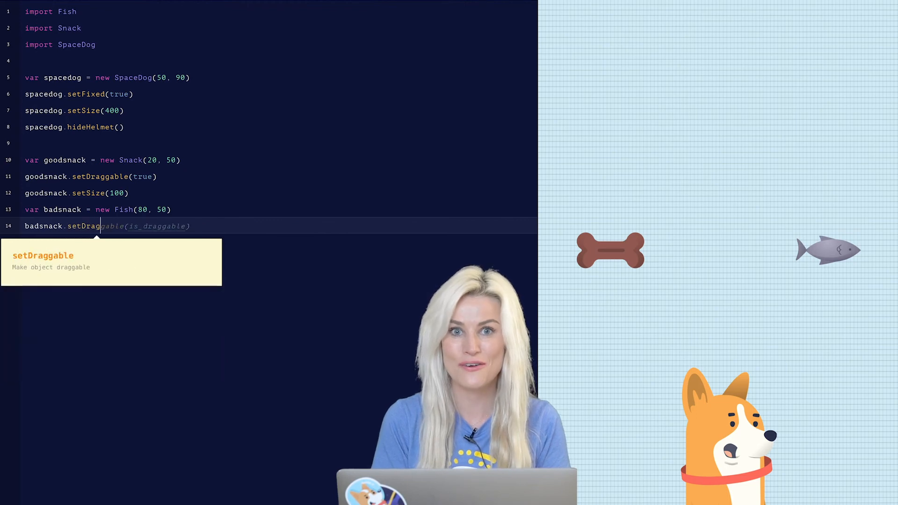
{"action": "type", "text": "tru)"}
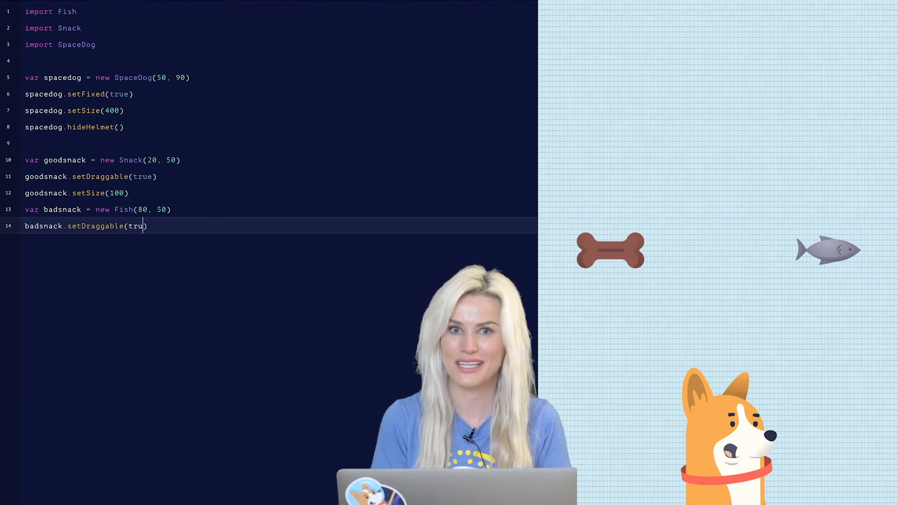
{"action": "type", "text": "e"}
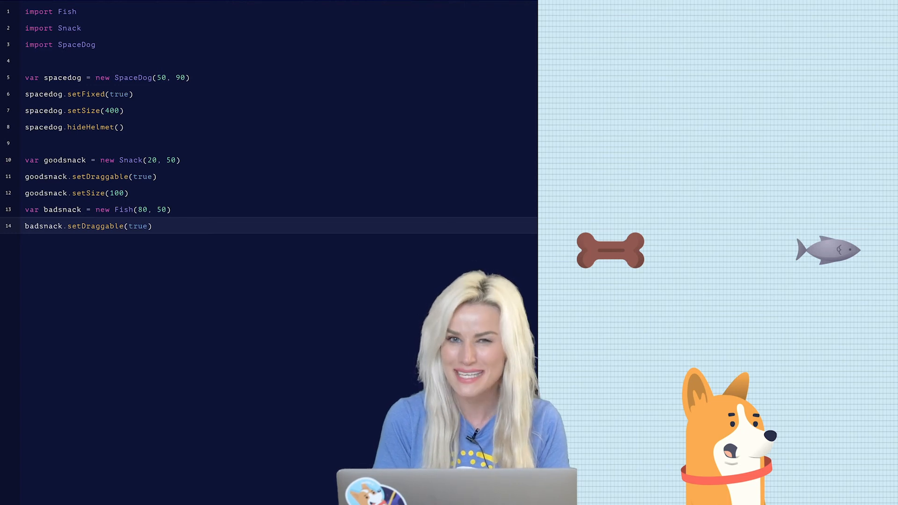
{"action": "type", "text": "badsnack.setFinTyp"}
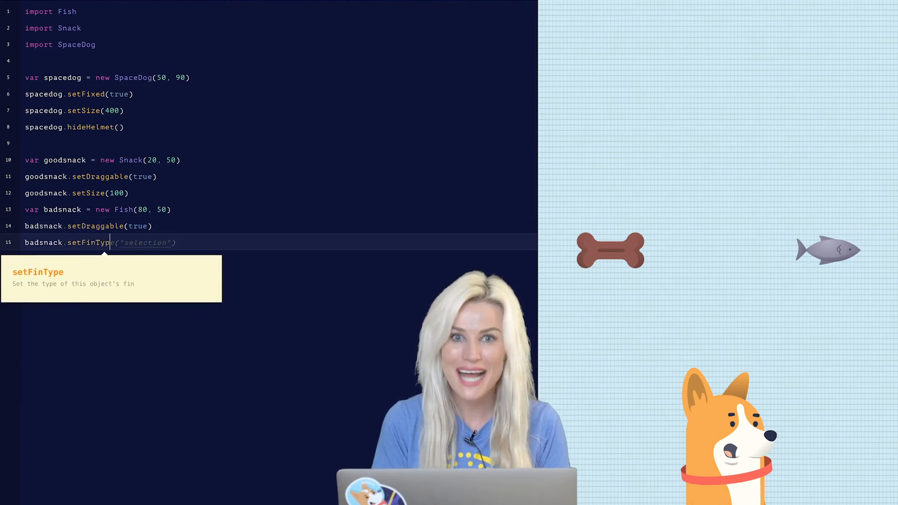
{"action": "type", "text": "Spikey\")"}
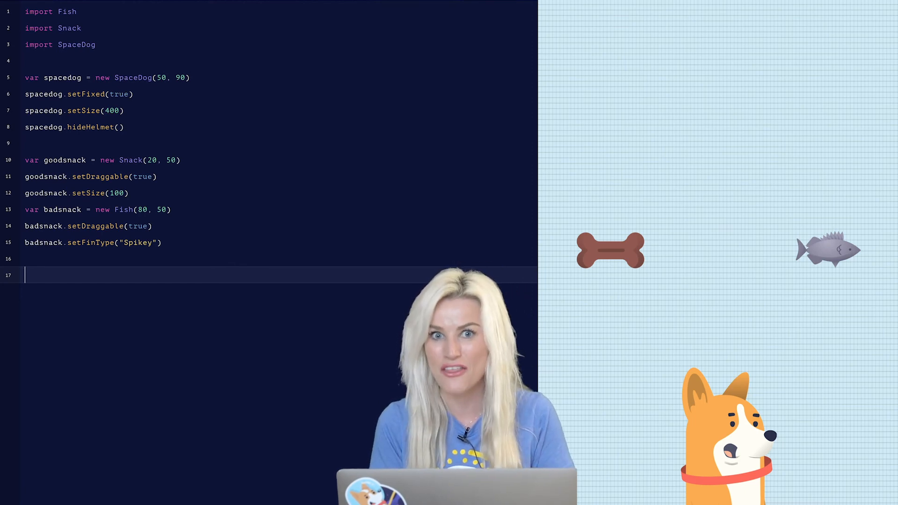
- Write when spacedog.collidesWith(goodsnack) setting the mouth type to "Wide Open"
{"action": "type", "text": "when"}
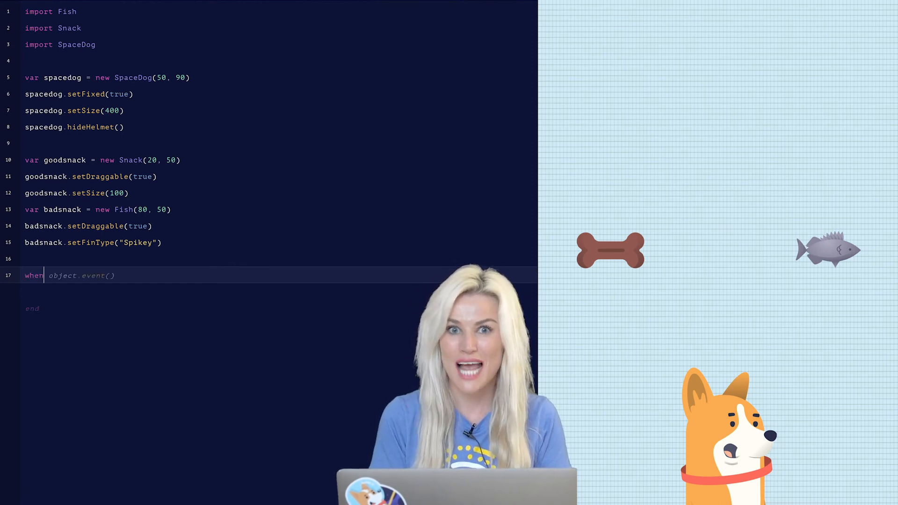
{"action": "type", "text": "spacedog"}
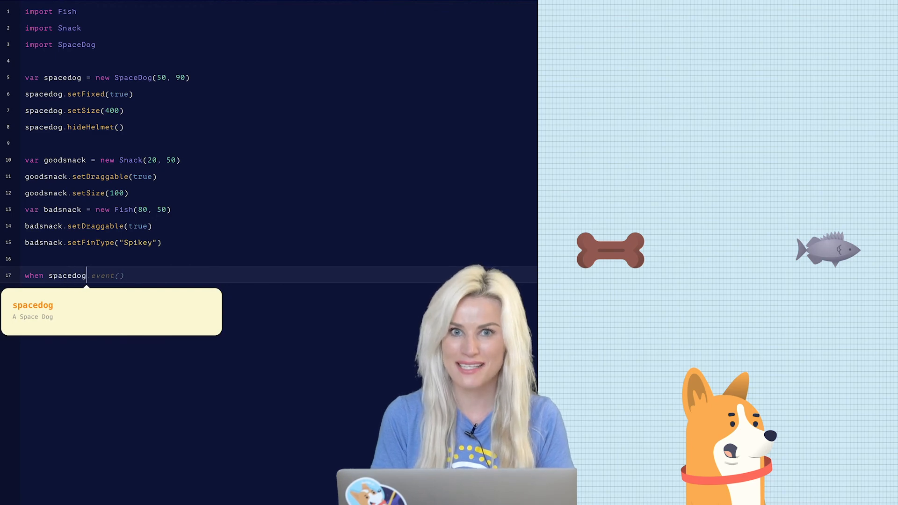
{"action": "type", "text": ".collidesWith(goodsnack"}
{"action": "type", "text": "space"}
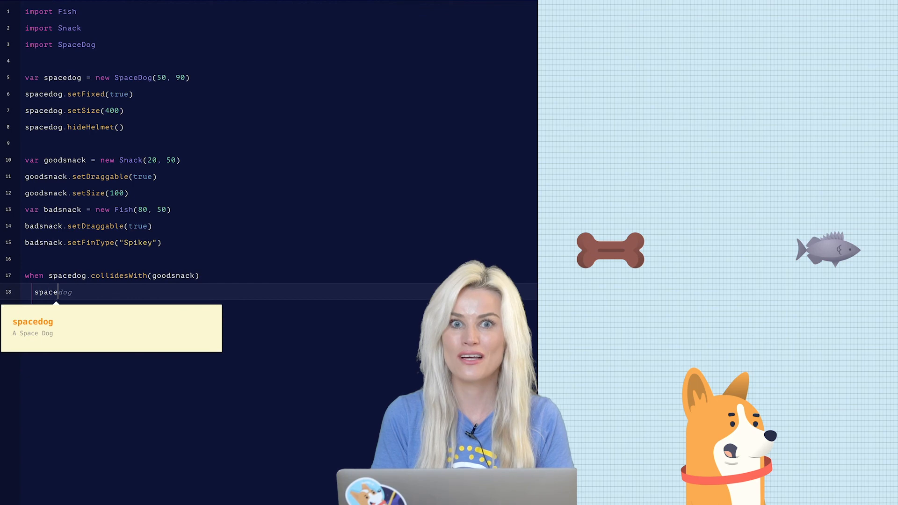
{"action": "type", "text": ".setMouthType(\"Wide Open"}
{"action": "type", "text": "wh"}
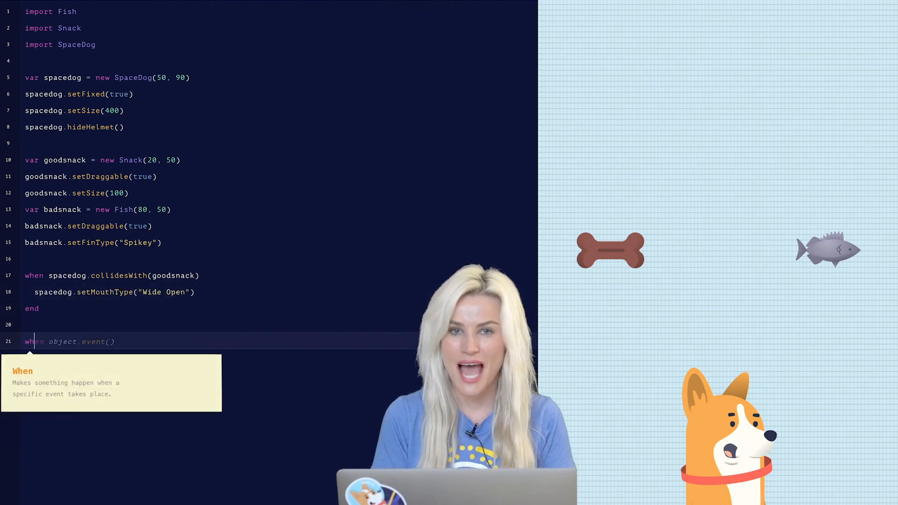
- Write when spacedog.collidesWith(badsnack) setting the mouth type to Frown
{"action": "type", "text": "spacedog.c"}
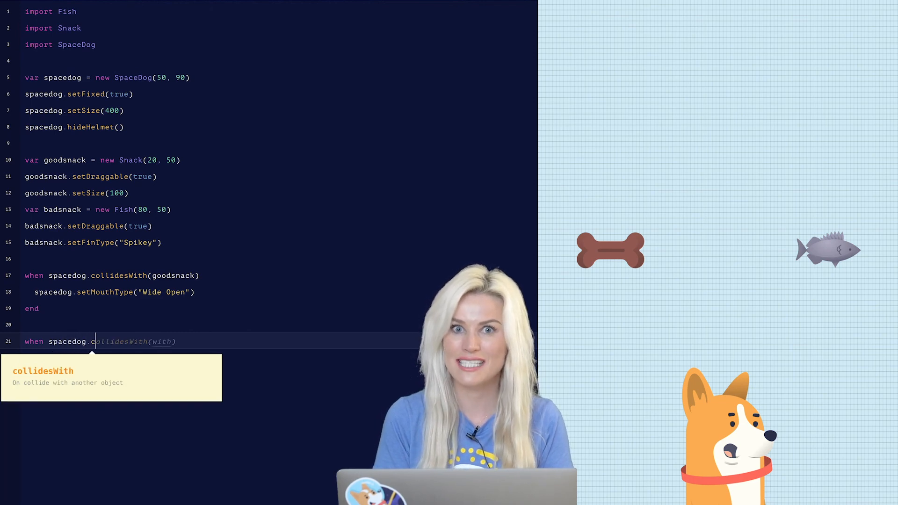
{"action": "type", "text": "badsnack"}
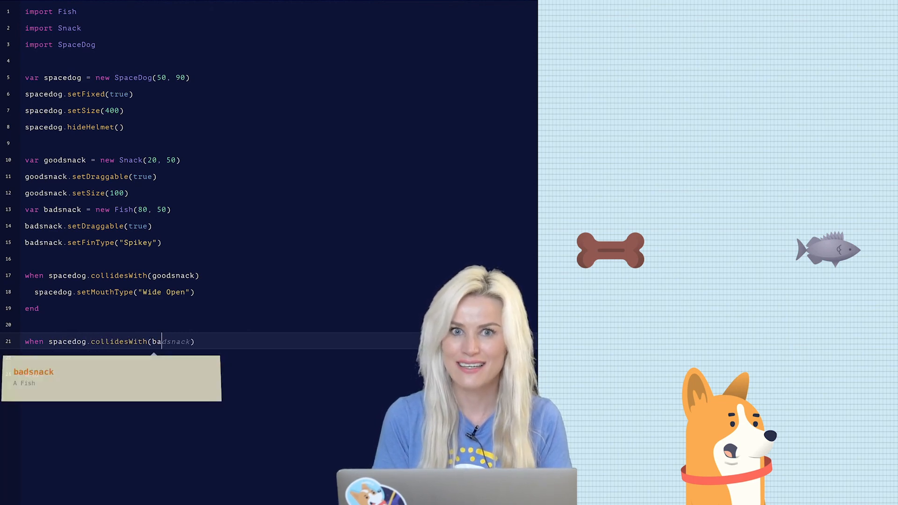
{"action": "type", "text": "spacedog.setMouthType("}
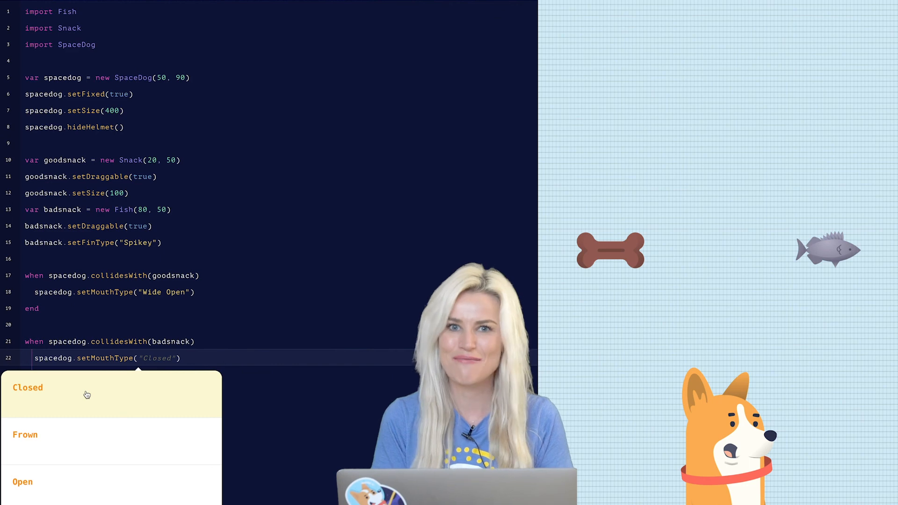
{"action": "left_click", "coordinate": [24, 436]}
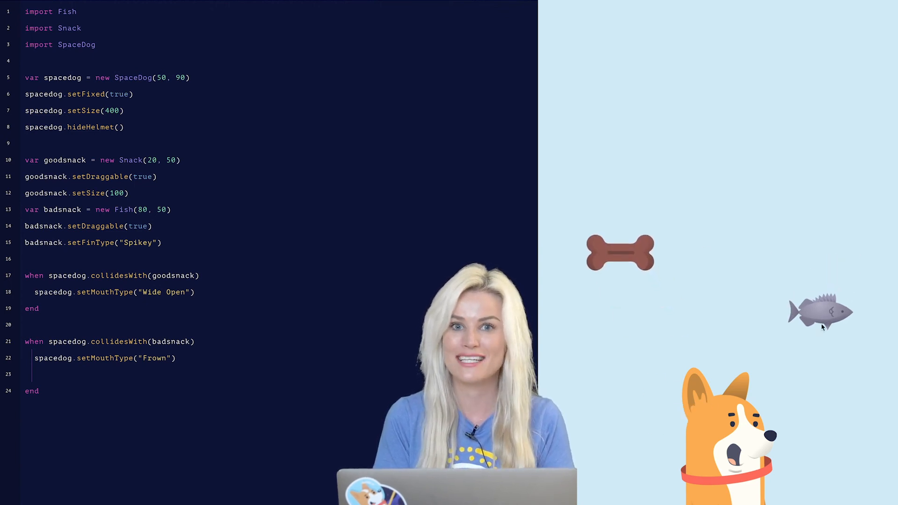
- Drag the spiky fish onto the dog's face in the preview so it frowns
{"action": "left_click_drag", "start_coordinate": [820, 312], "coordinate": [768, 418]}
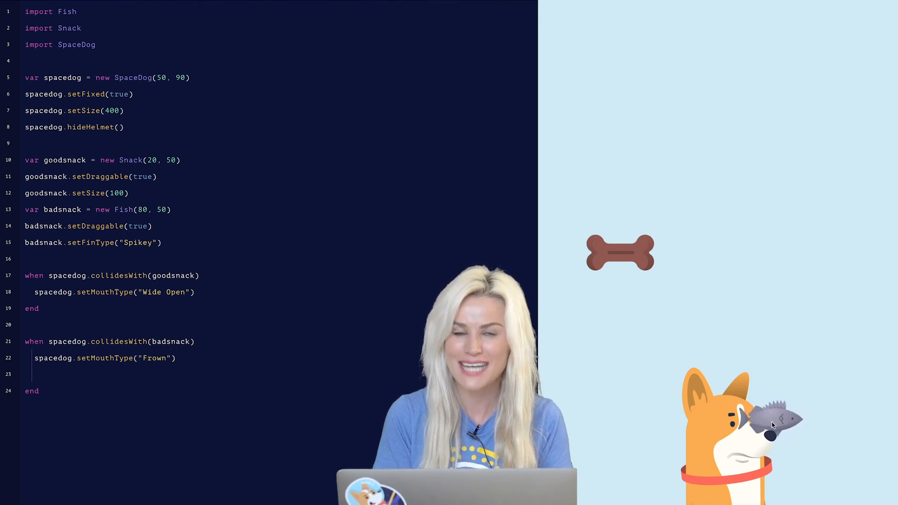